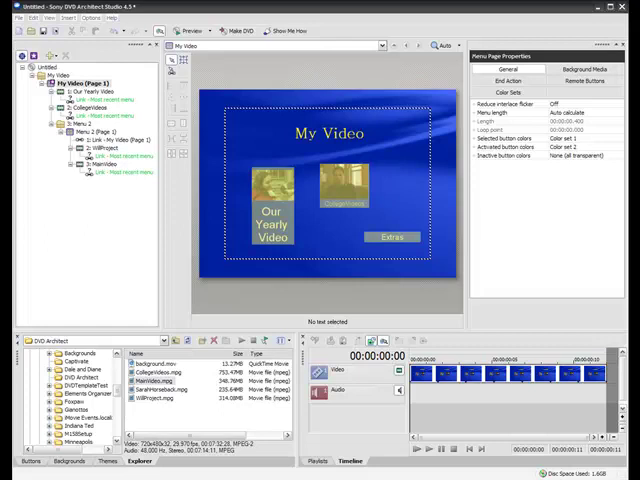
Step: Apply the Artistic 1 theme, giving the My Video menu a painted blue background and orange thumbnail frames
left_click(344, 184)
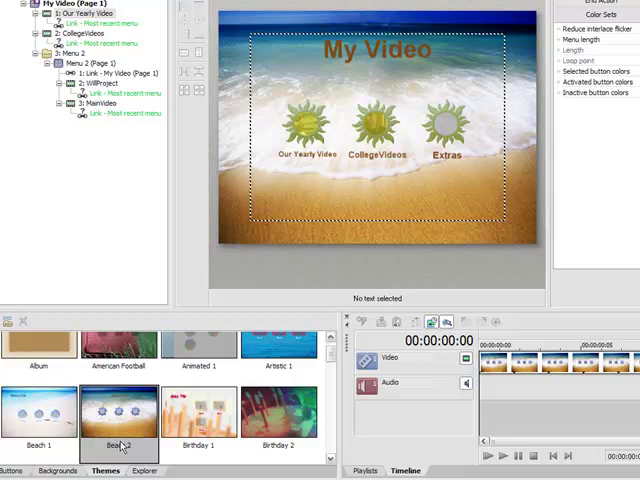
mouse_move(496, 266)
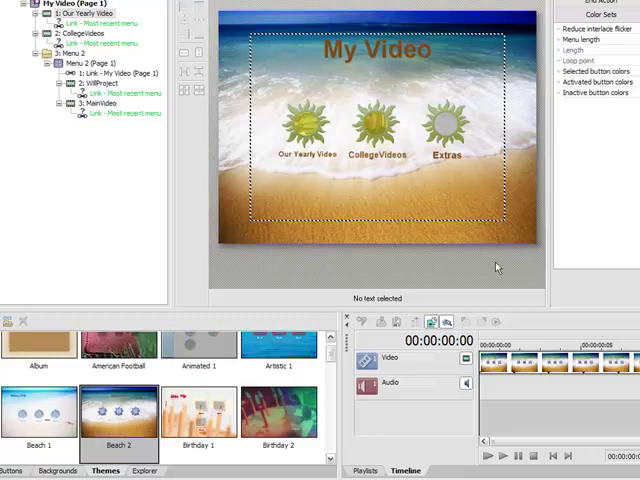
mouse_move(312, 126)
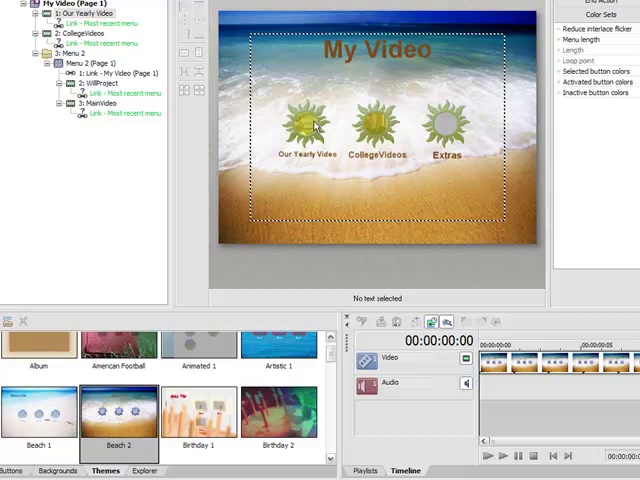
mouse_move(310, 240)
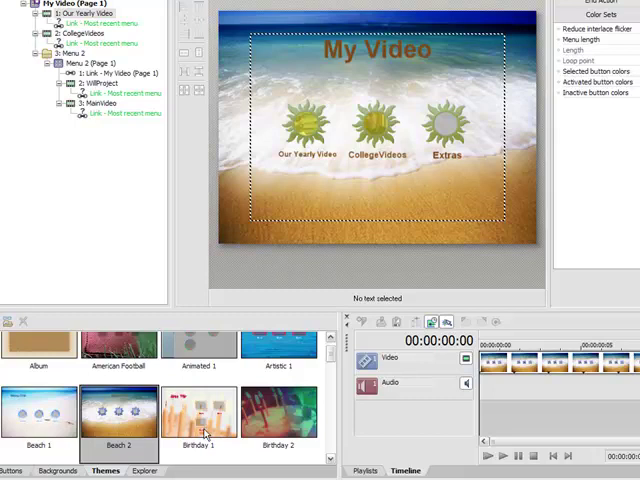
left_click(280, 416)
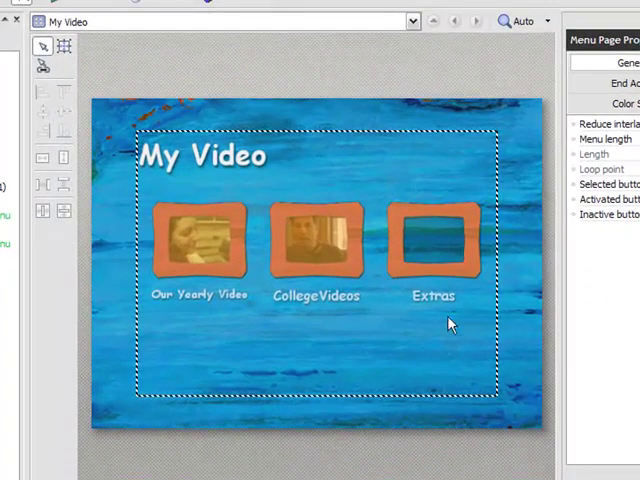
mouse_move(220, 304)
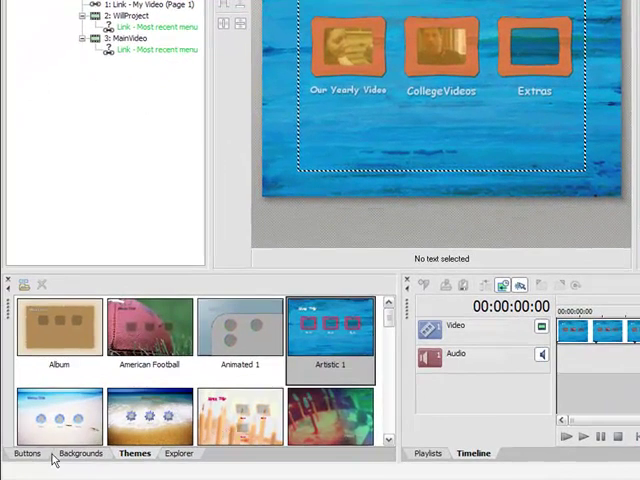
Step: Browse the Buttons collection for frame styles such as the orange diamond and gold ring
left_click(26, 452)
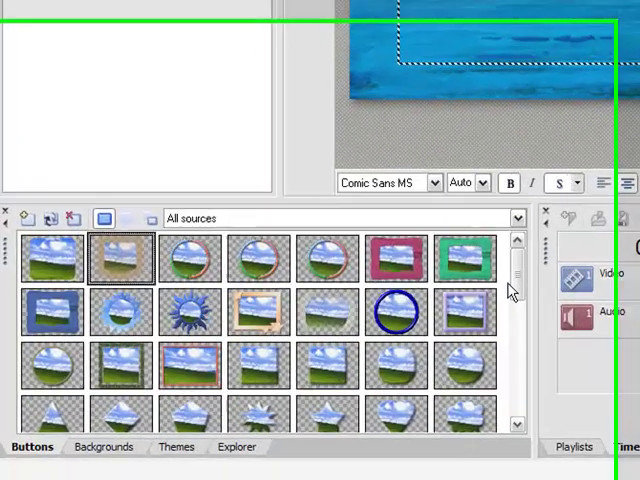
scroll("down", 3)
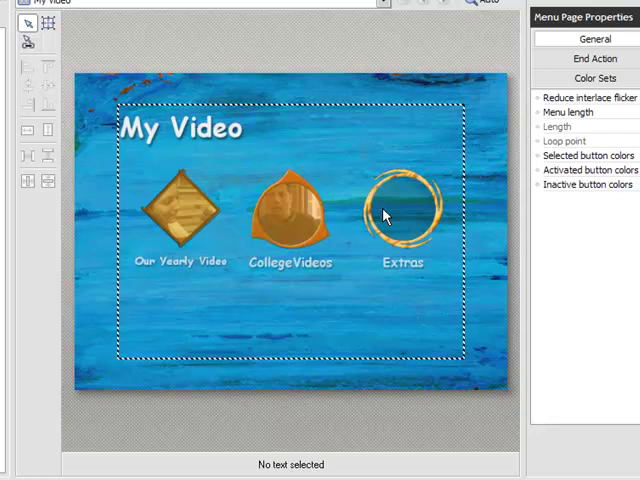
mouse_move(384, 216)
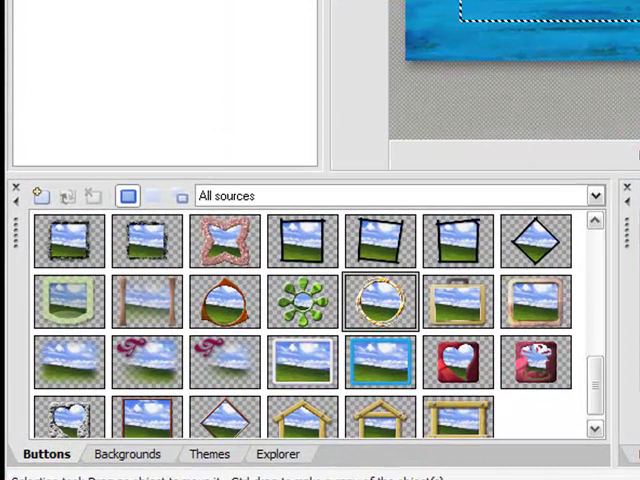
Step: Browse the Backgrounds collection to give the menu a dark background
left_click(128, 454)
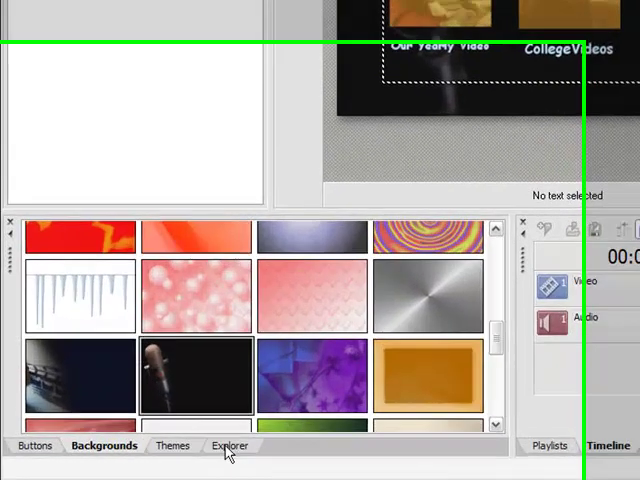
Step: Browse the Explorer to the DVD Architect folder holding background.mov and the MPEG clips
left_click(230, 444)
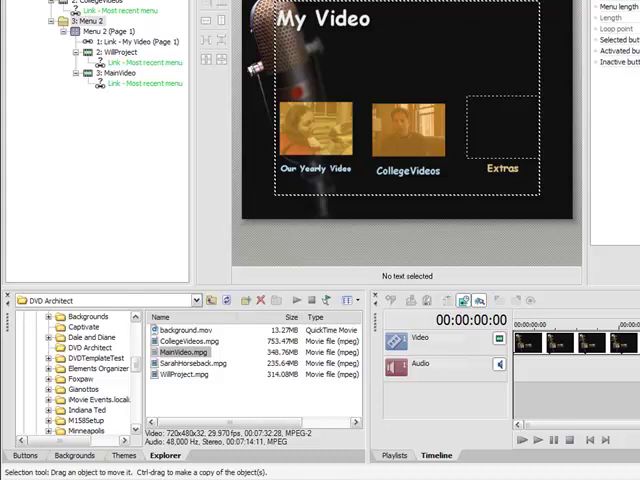
mouse_move(444, 16)
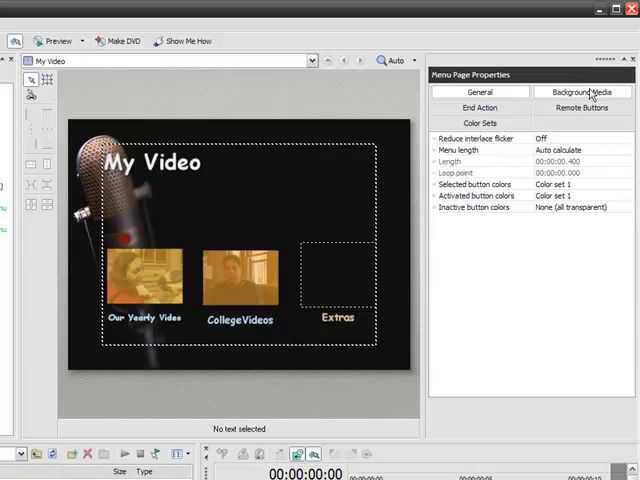
Step: Set background.mov as the menu's background video in Menu Page Properties
left_click(580, 92)
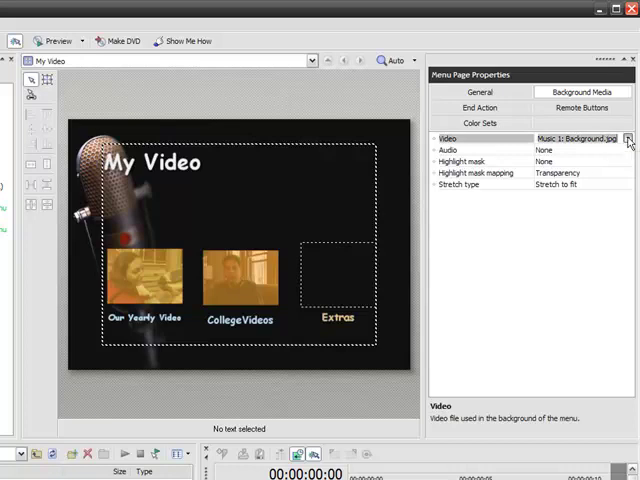
left_click(632, 140)
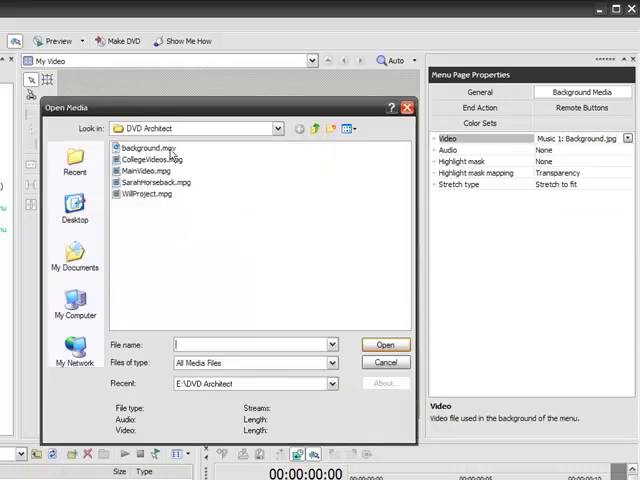
left_click(148, 148)
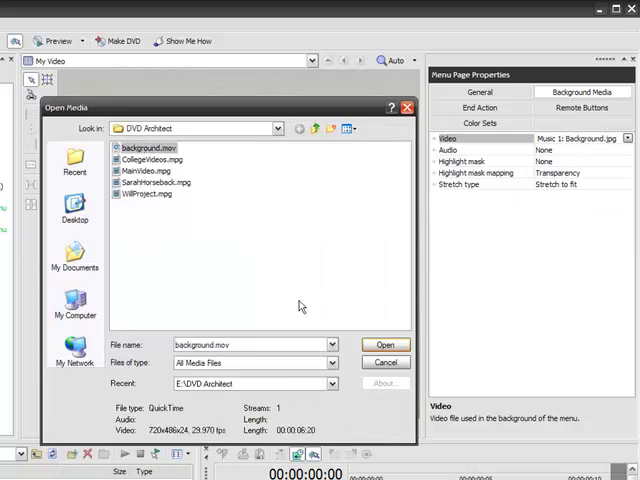
mouse_move(386, 362)
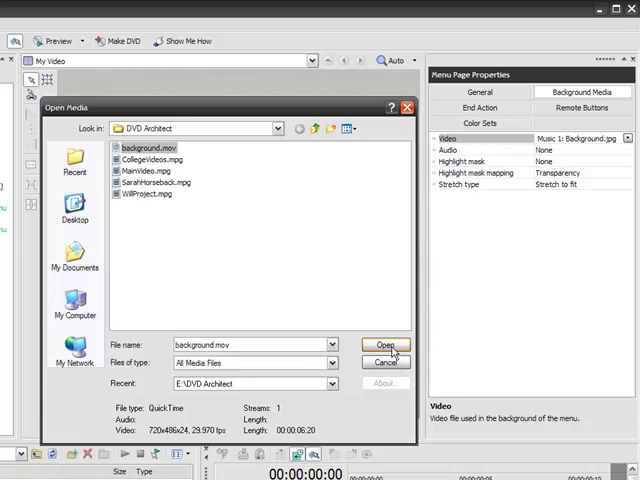
left_click(386, 344)
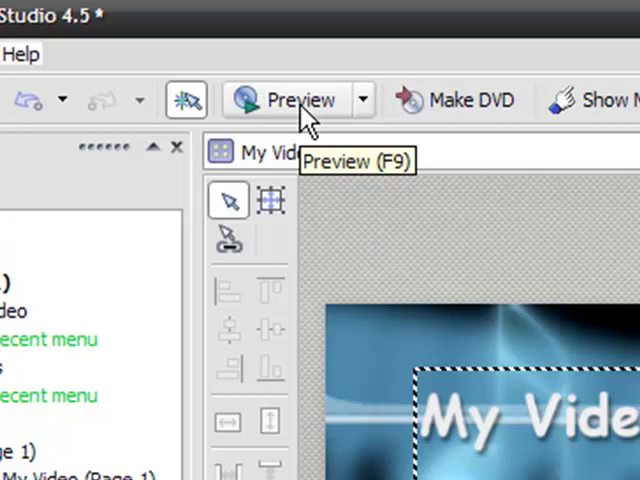
left_click(296, 100)
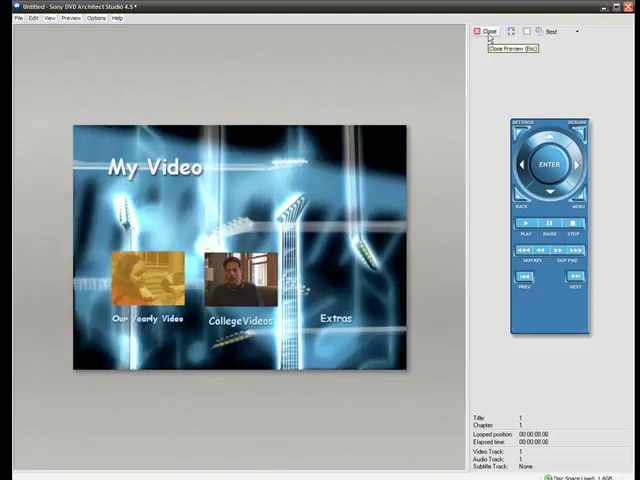
left_click(490, 30)
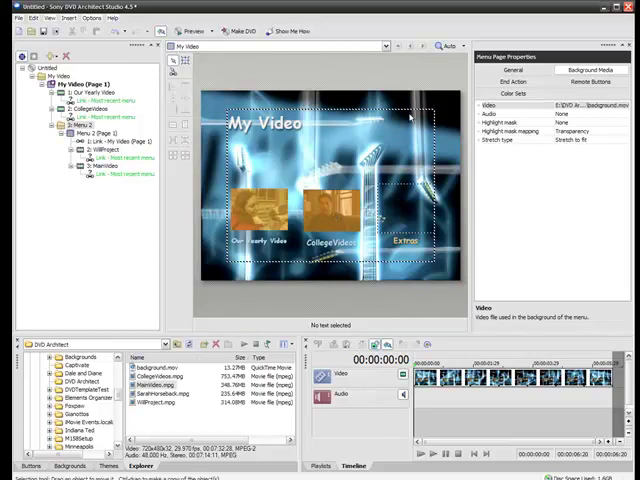
mouse_move(516, 228)
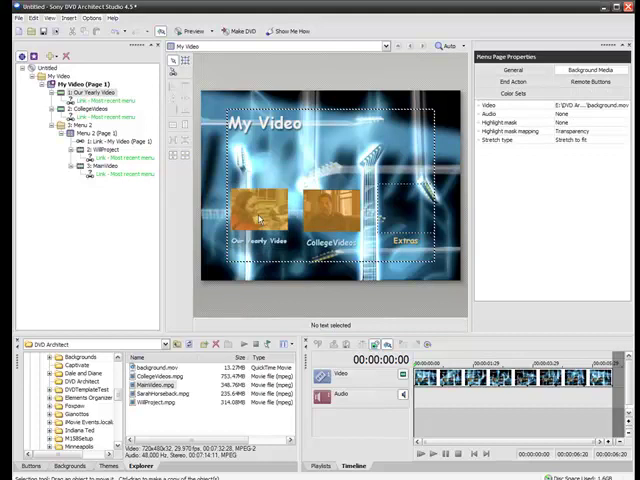
Step: Set the Our Yearly Video button thumbnail to start at 00:00:58;22 with Animated style
left_click(262, 216)
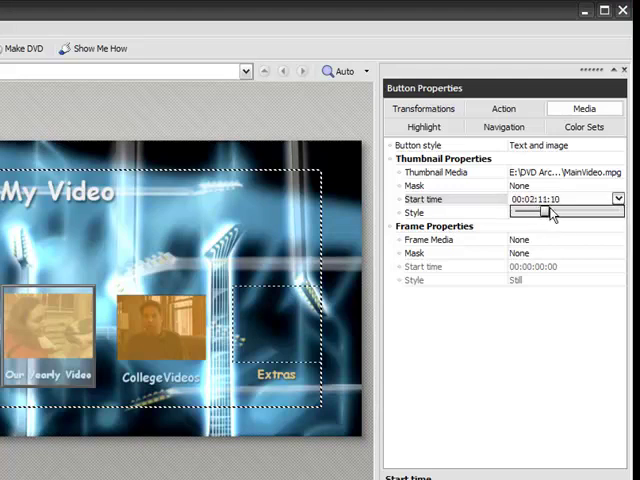
left_click_drag(550, 212, 530, 212)
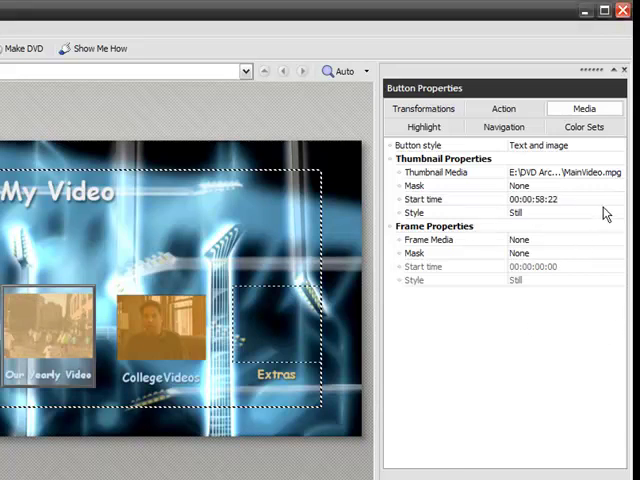
left_click(616, 212)
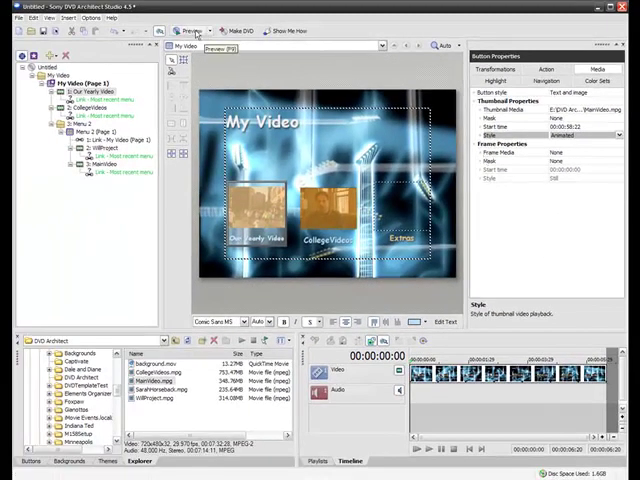
Step: Preview the menu with its animated thumbnails over the motion background, then close the preview
left_click(188, 32)
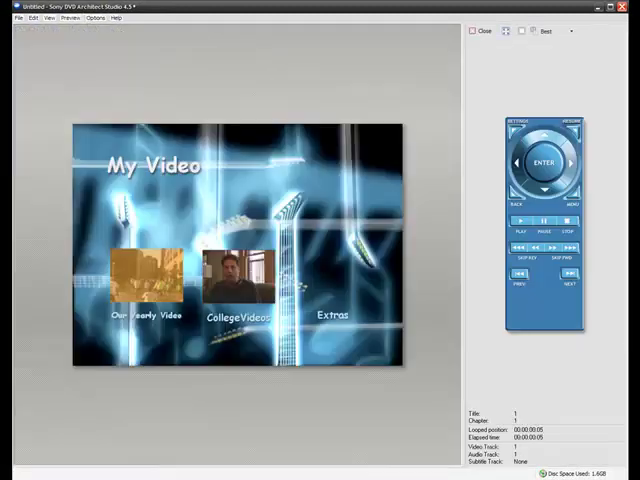
left_click(520, 220)
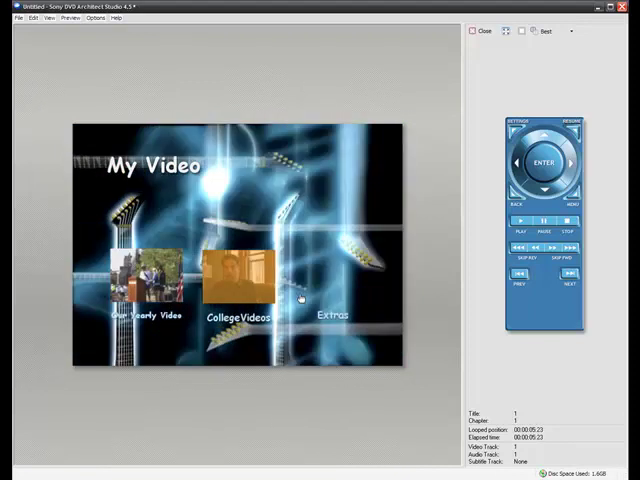
left_click(480, 32)
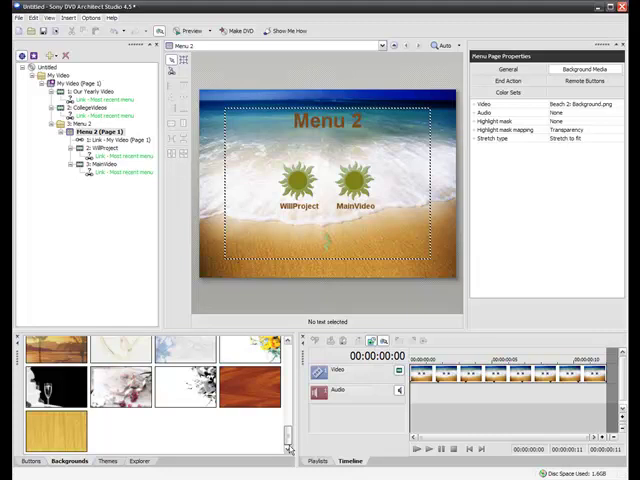
Step: Scroll through background designs for the beach-themed Menu 2 page
scroll("down", 3)
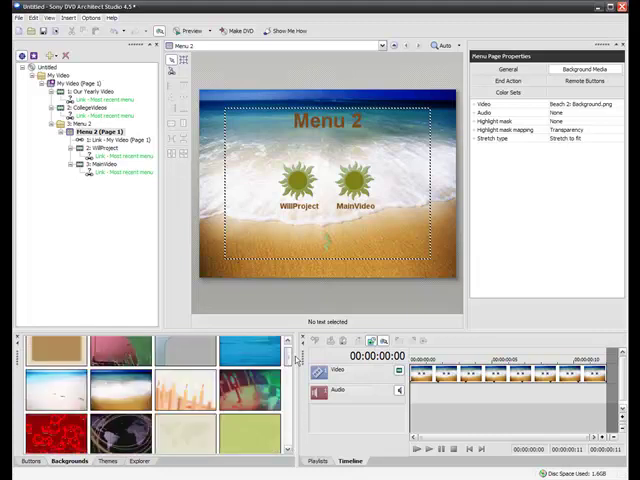